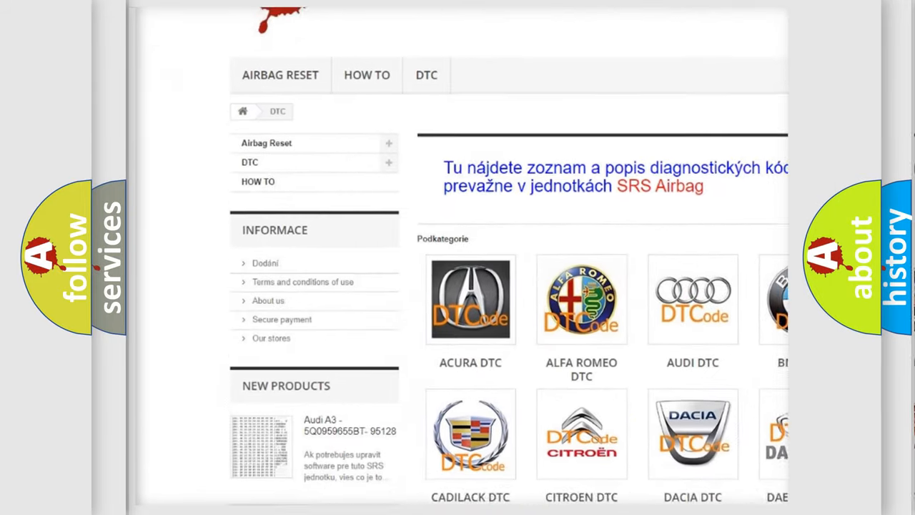
scroll(down, 3)
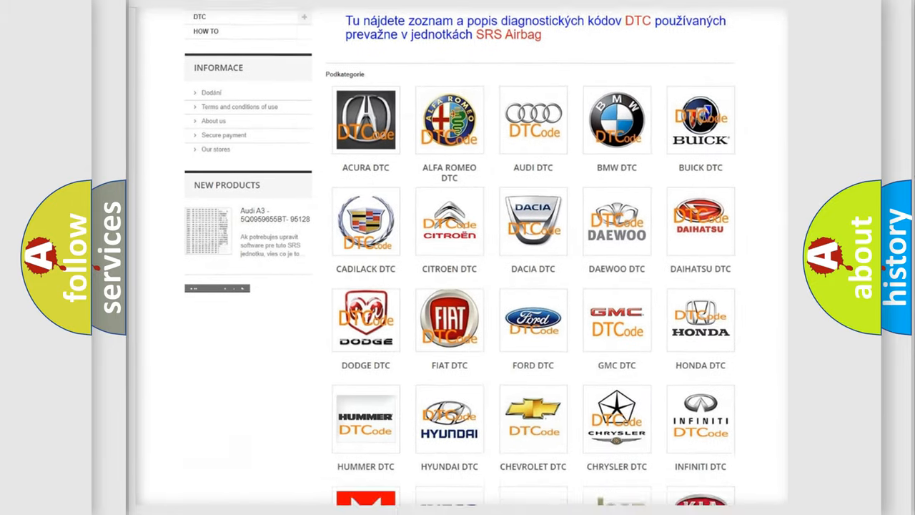
scroll(down, 3)
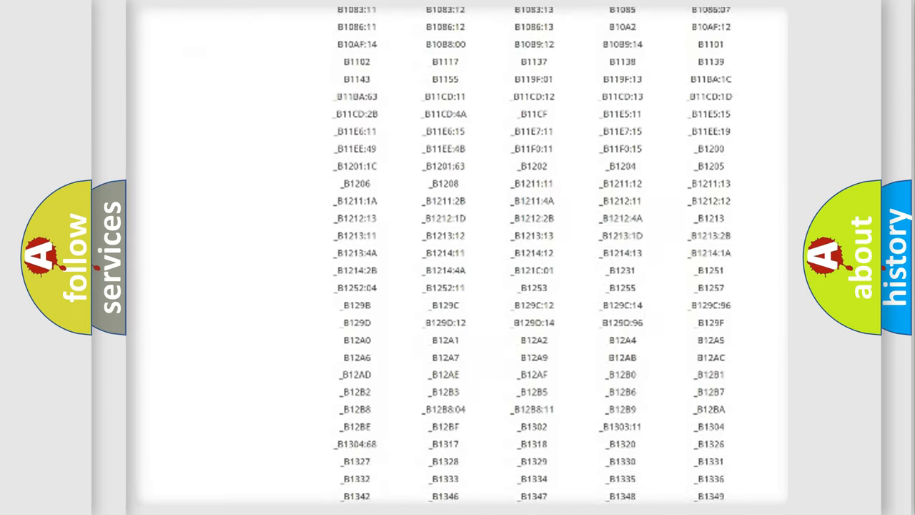
scroll(down, 3)
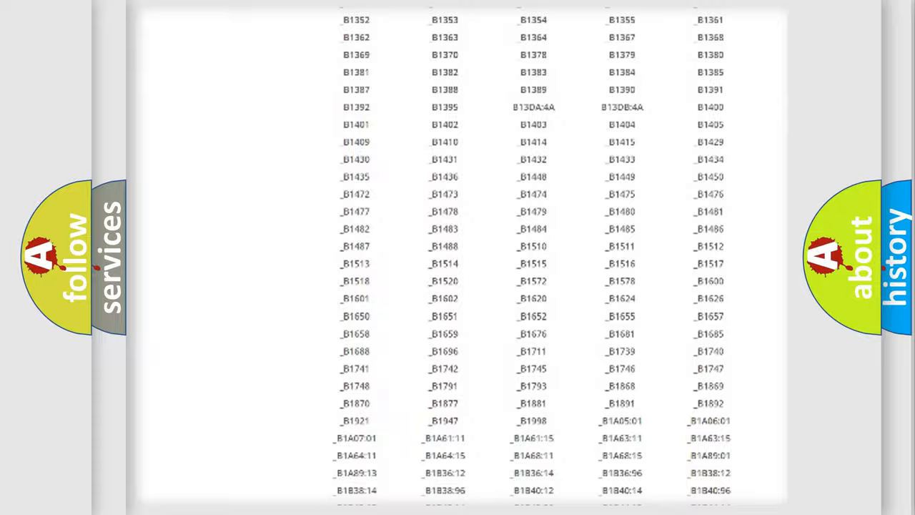